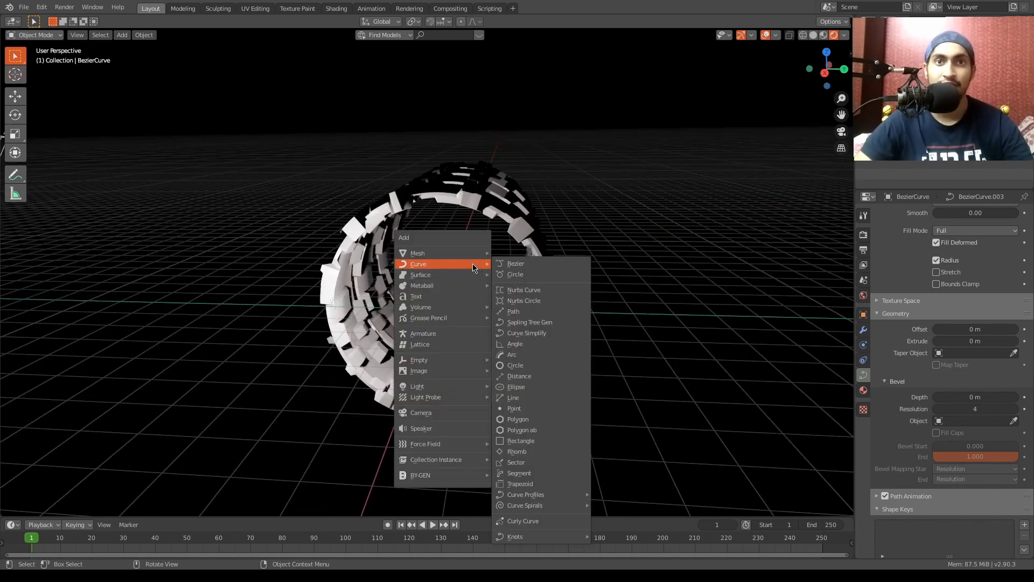
- Add a Bezier curve and move its points into place inside the ring tunnel
left_click(516, 263)
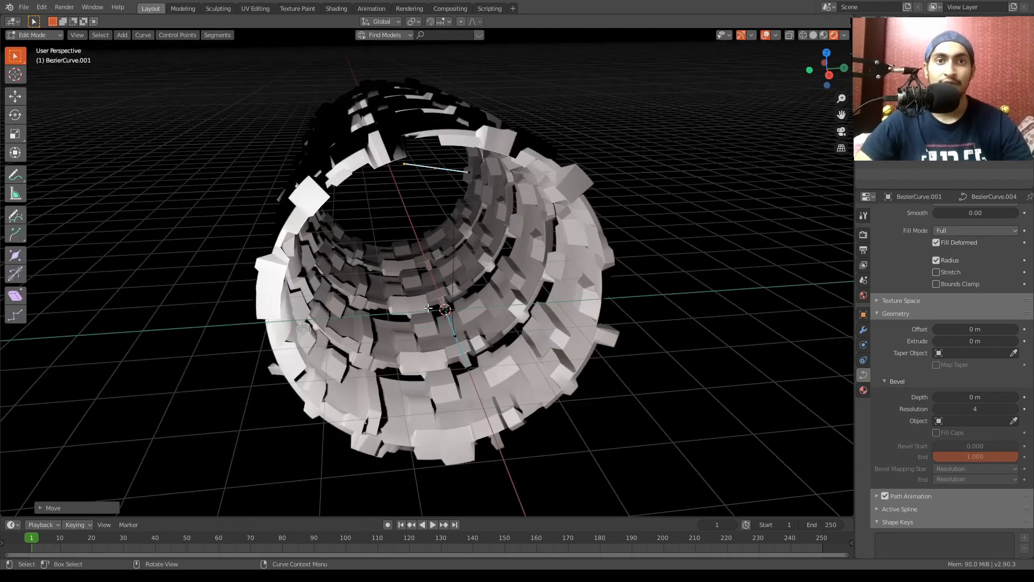
key("g")
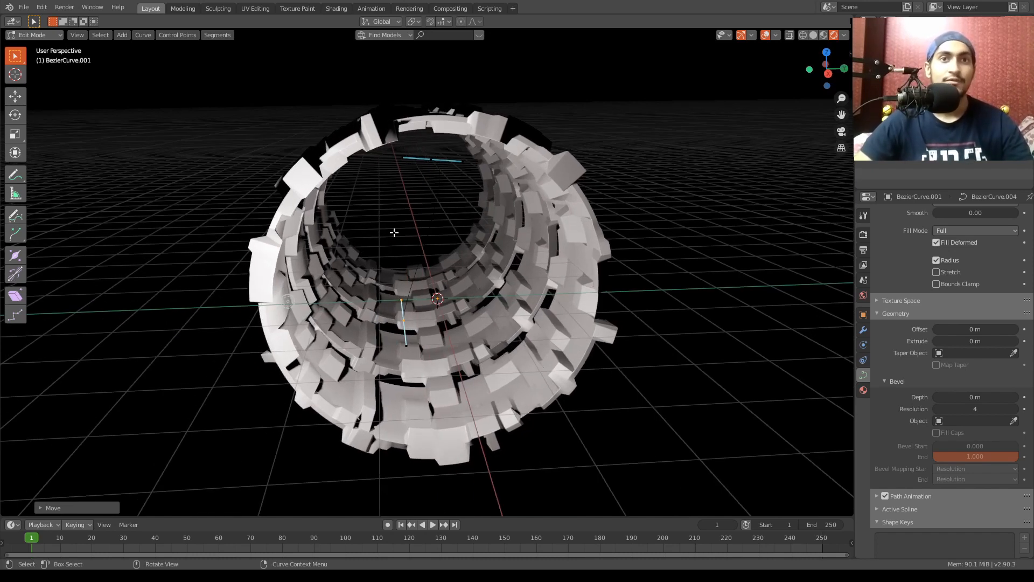
- Leave and re-enter Edit Mode on the curve running through the tunnel
key("Tab")
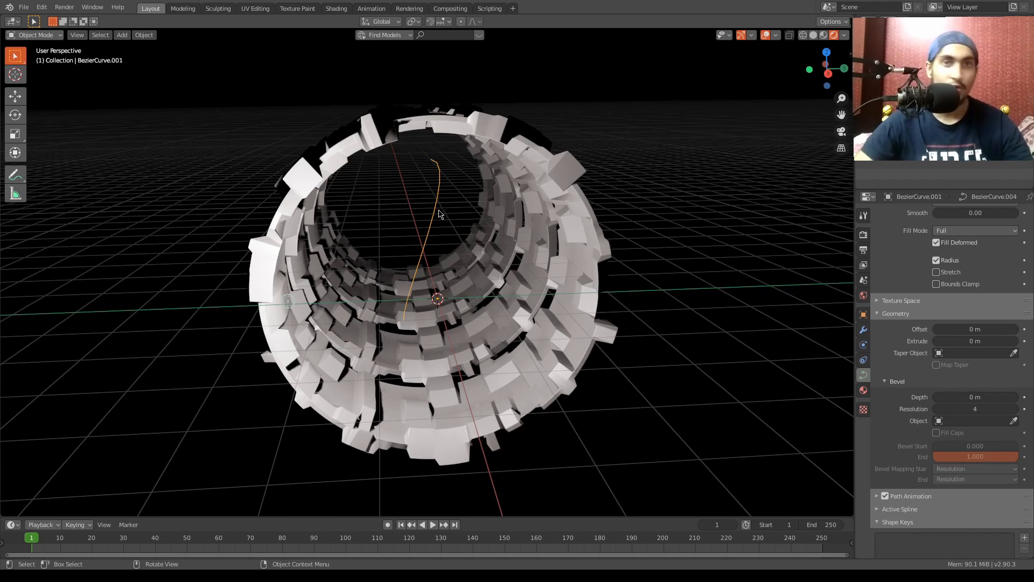
key("Tab")
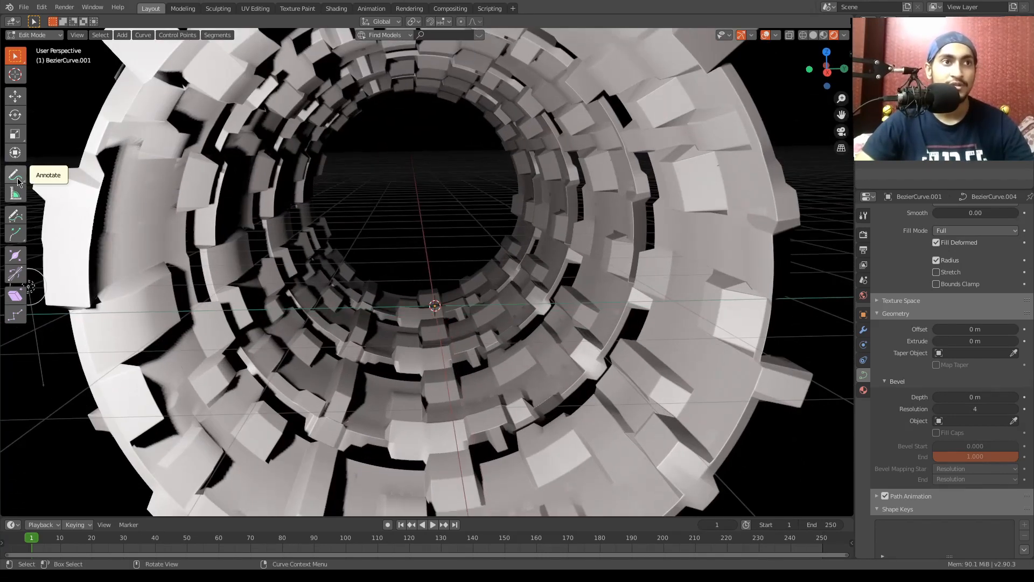
mouse_move(14, 217)
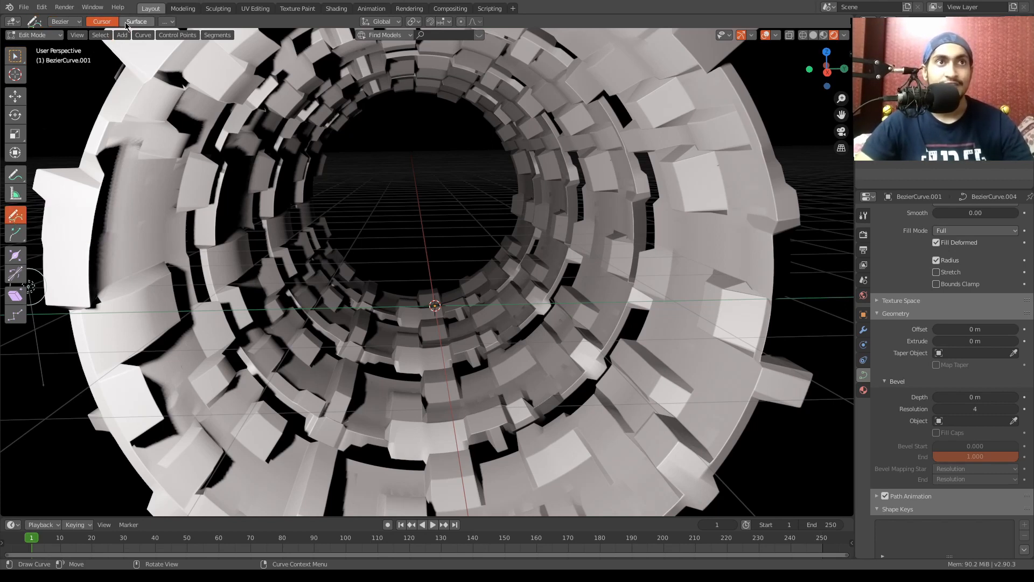
- Draw wire strokes onto the tunnel surface using Depth set to Surface
left_click(136, 22)
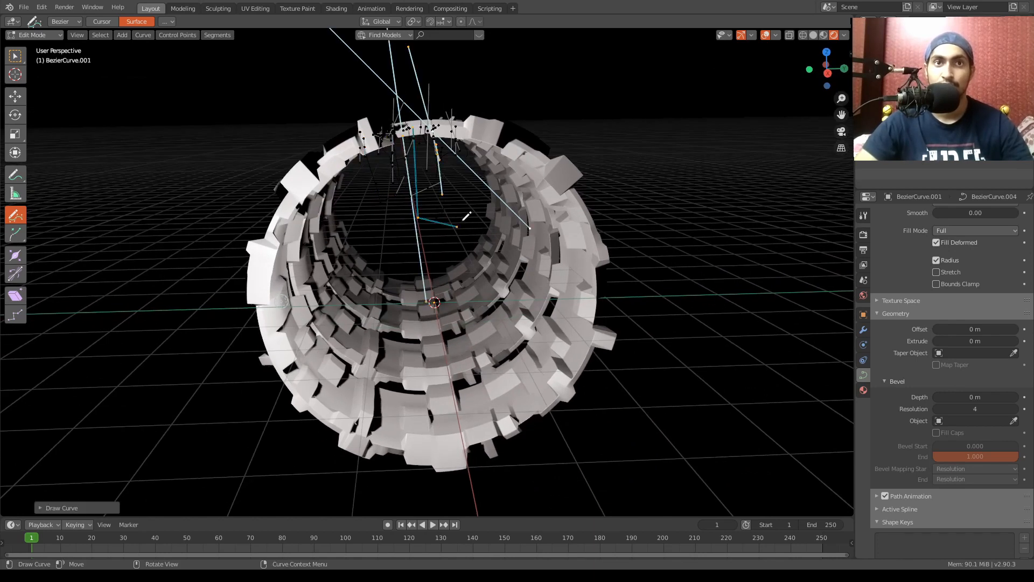
left_click(35, 34)
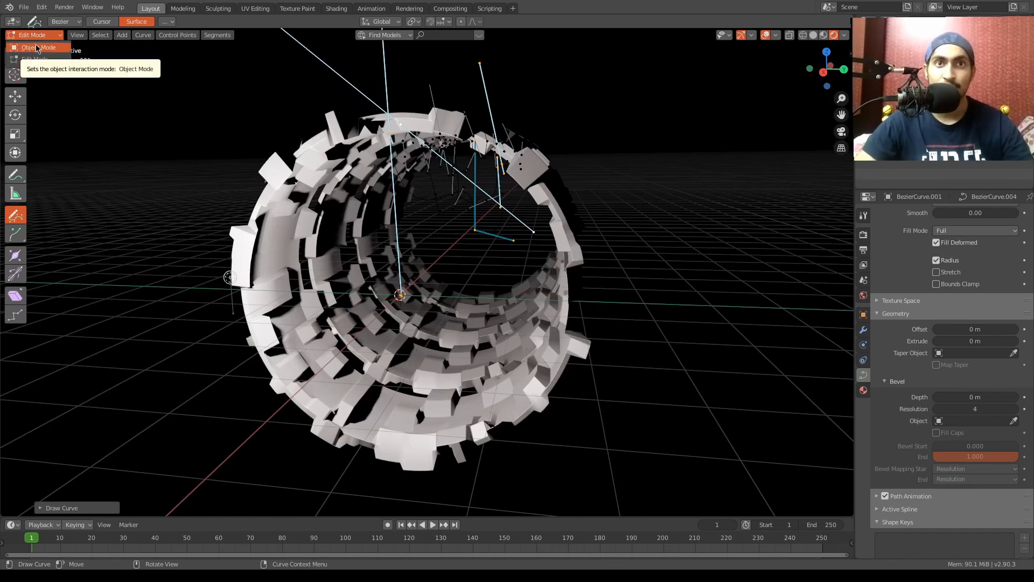
- Return to Object Mode with the wires thickened to 0.02 m and go to their material settings
left_click(36, 47)
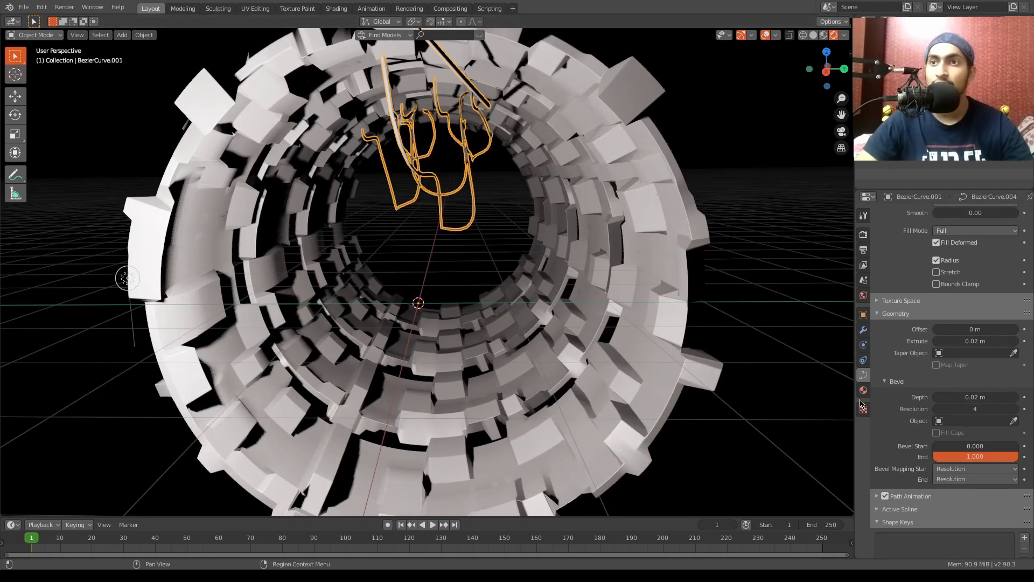
left_click(863, 390)
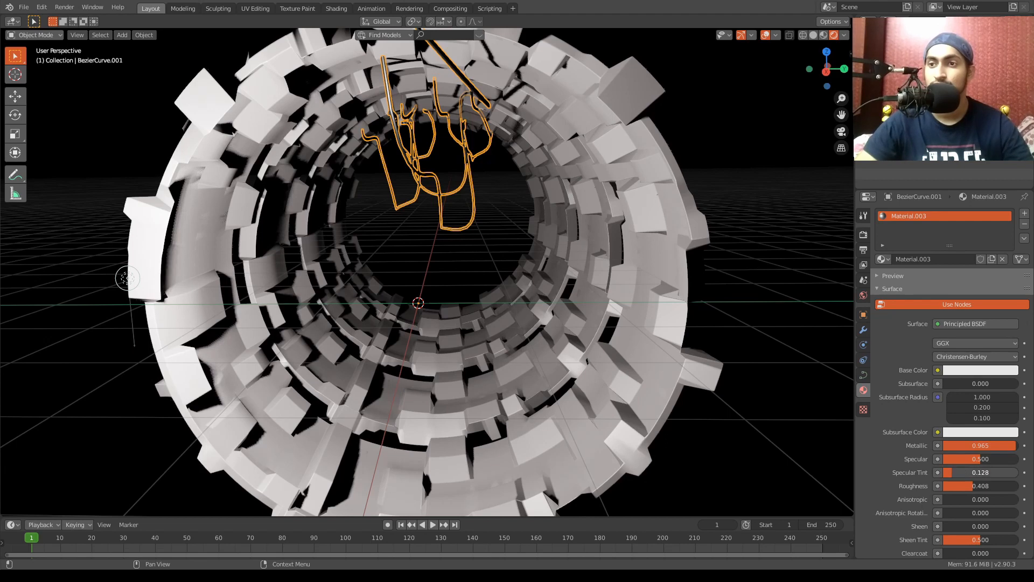
- Set the wire material to Metallic 0.965, Roughness 0.408 with slightly higher Specular
left_click_drag(983, 459, 1001, 459)
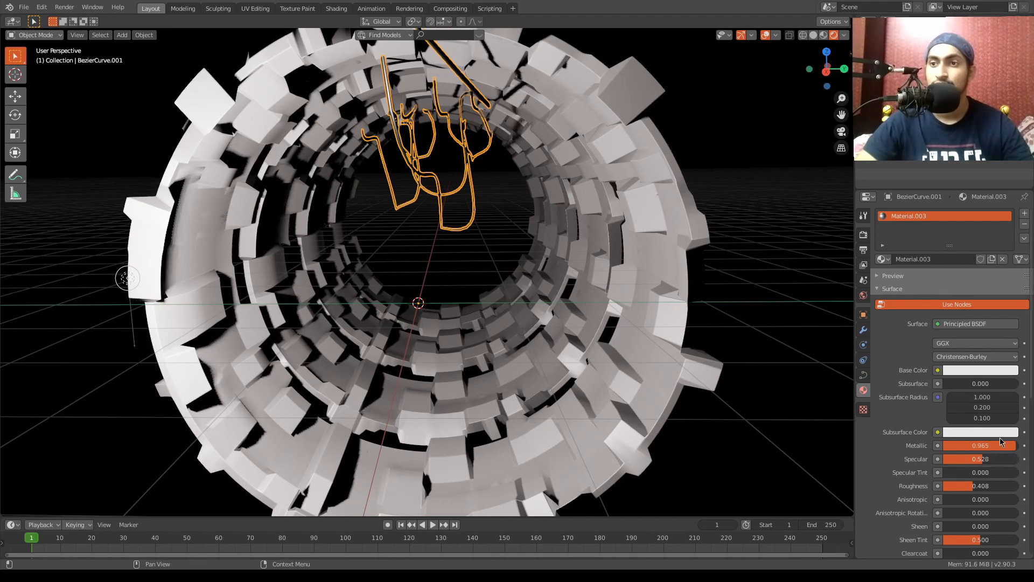